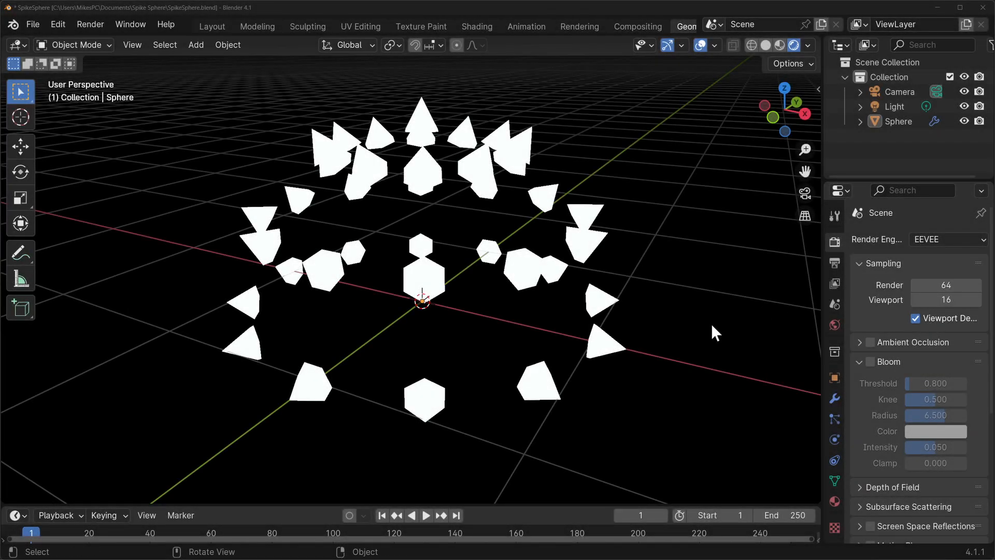
{"action": "mouse_move", "coordinate": [387, 97]}
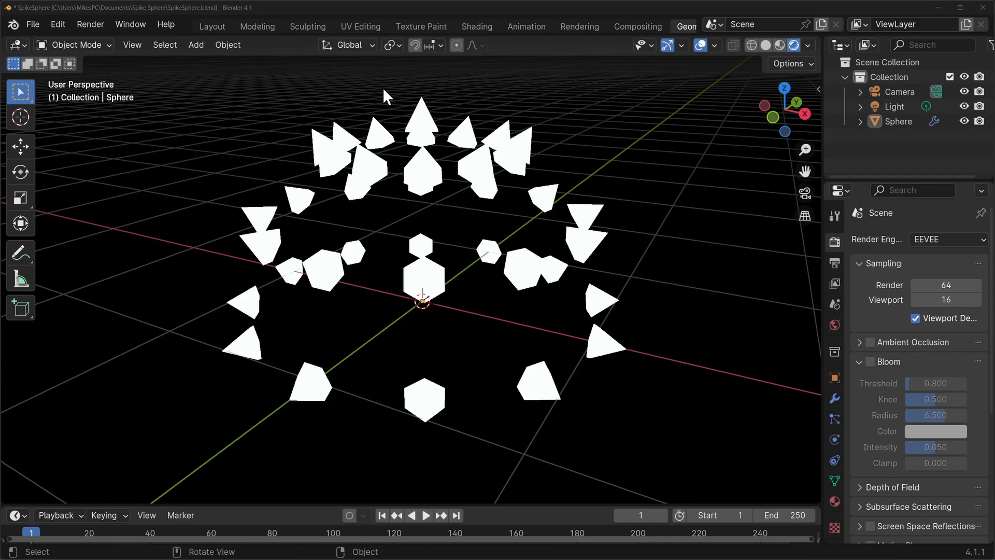
{"action": "mouse_move", "coordinate": [498, 424]}
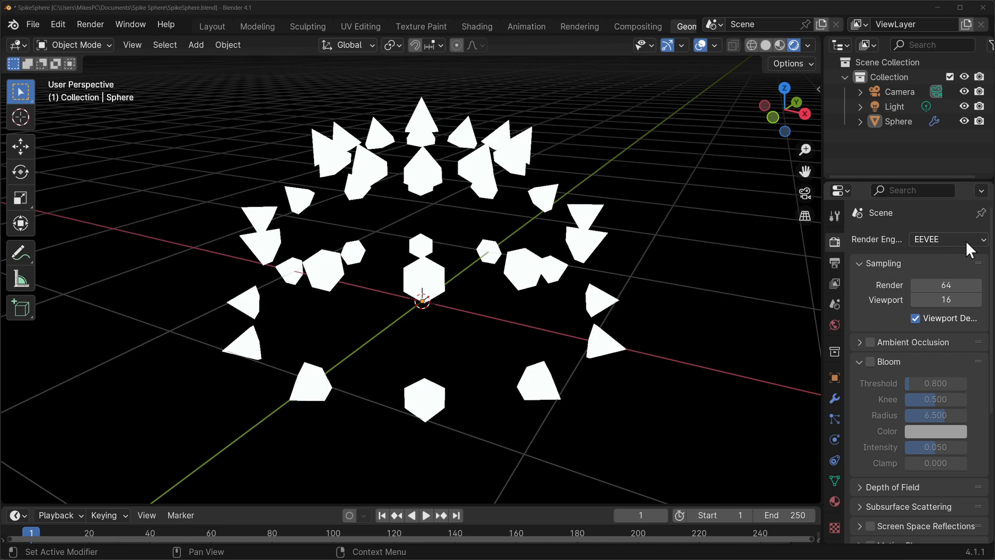
Step: Open SpikeSphere.blend in Blender 4.2 with the viewport in Solid shading
{"action": "left_click", "coordinate": [870, 362]}
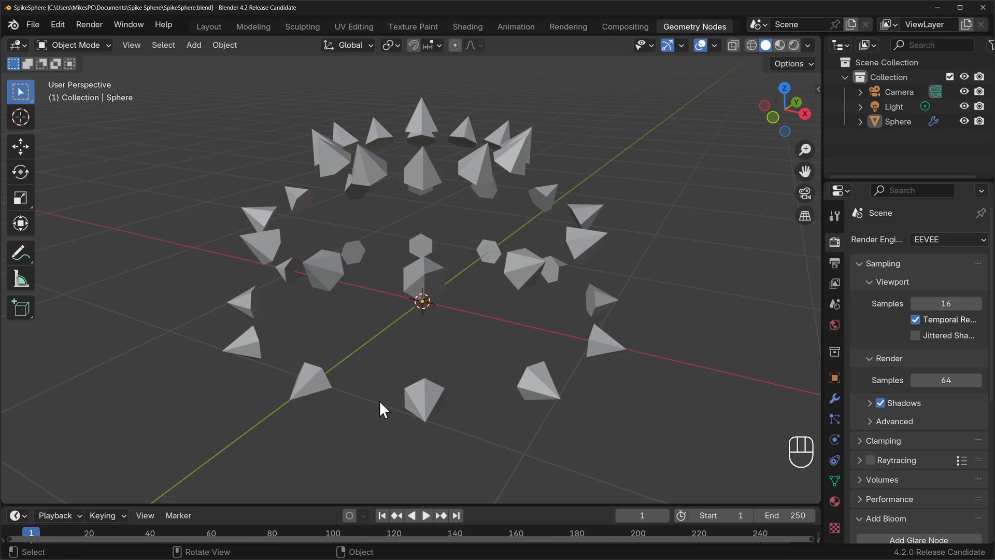
Step: Select the spike sphere and set its material Emission Strength to 6
{"action": "left_click", "coordinate": [424, 400]}
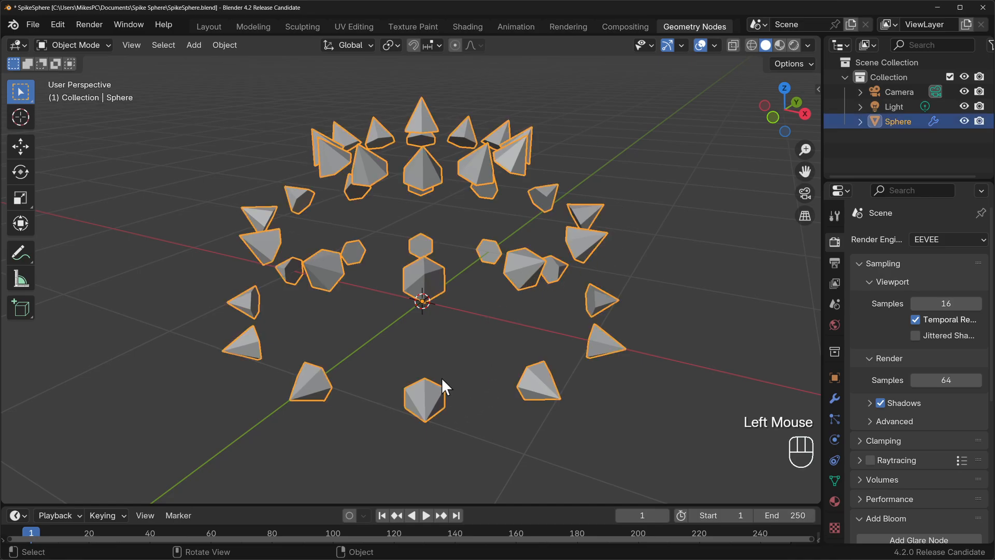
{"action": "mouse_move", "coordinate": [603, 412]}
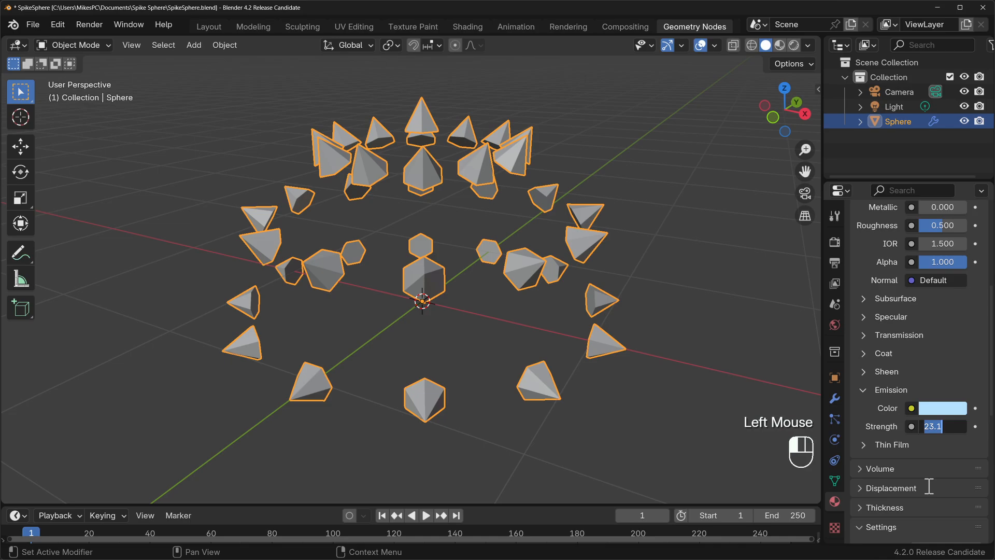
{"action": "type", "text": "6.000"}
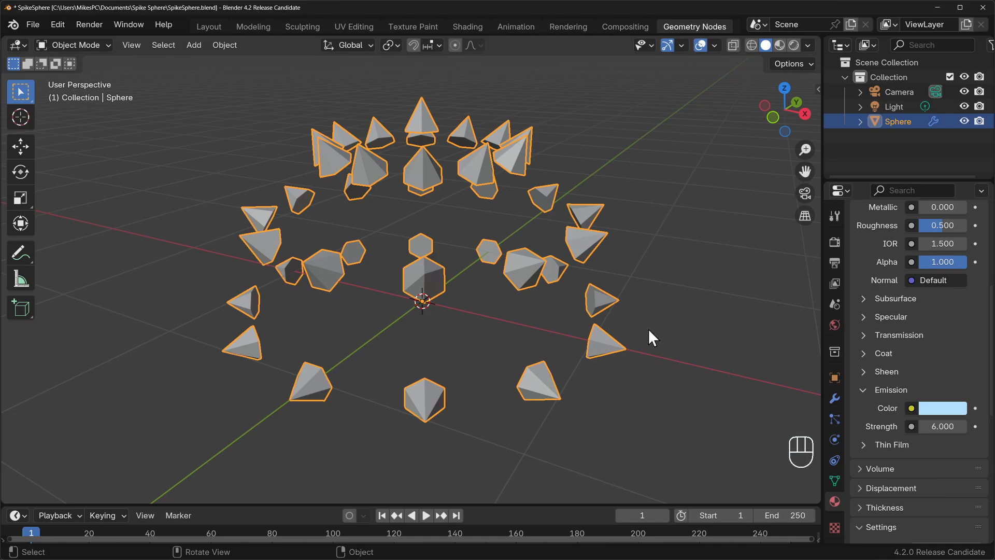
{"action": "mouse_move", "coordinate": [633, 35]}
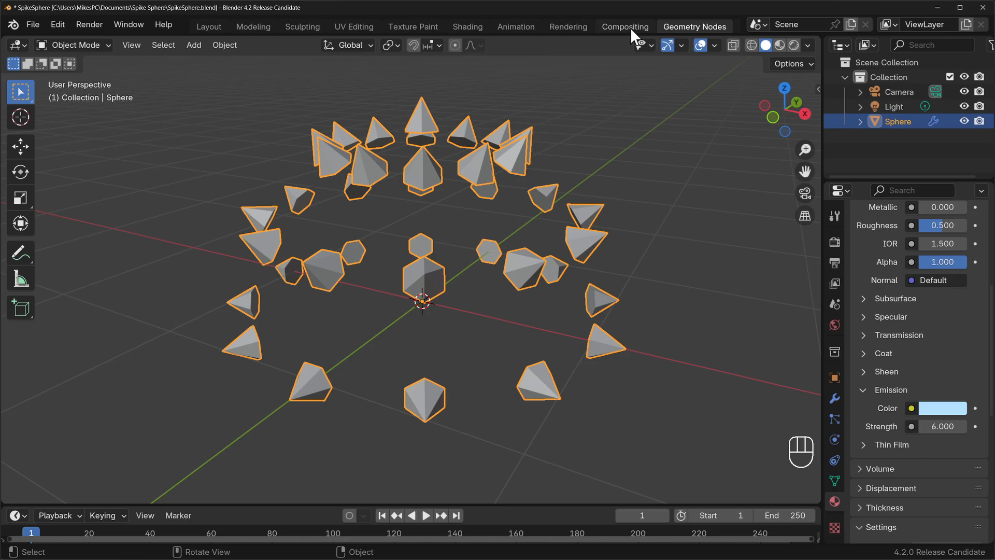
{"action": "left_click", "coordinate": [625, 27]}
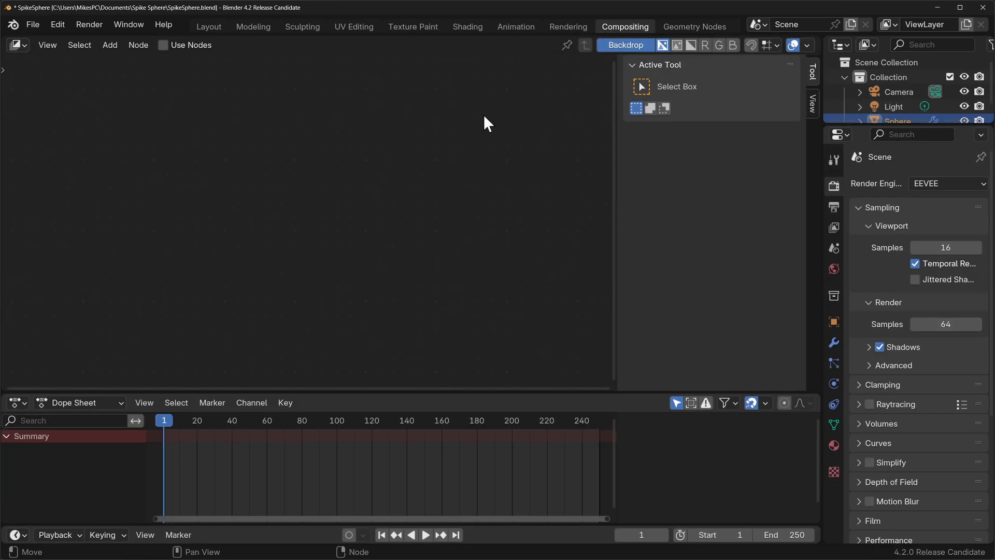
{"action": "mouse_move", "coordinate": [402, 187]}
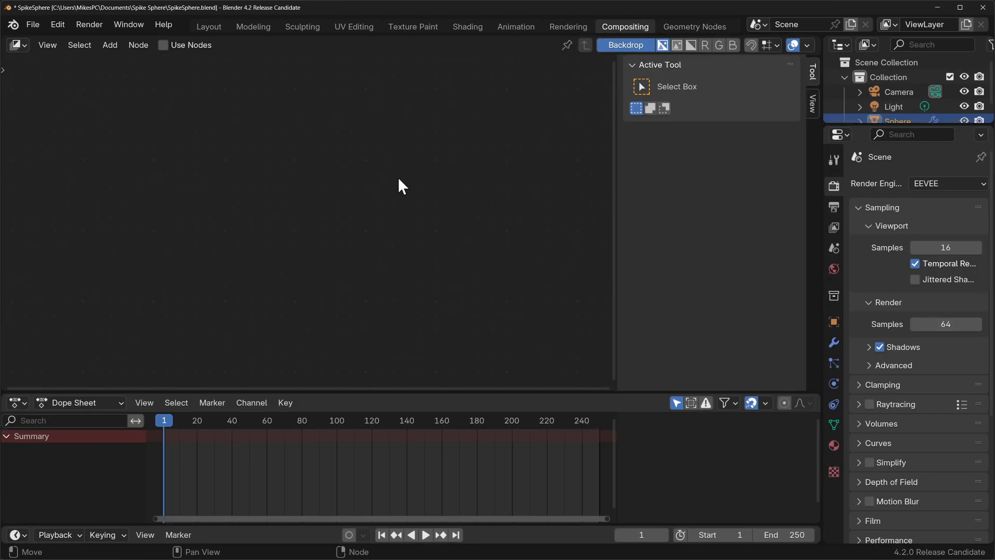
{"action": "left_click", "coordinate": [693, 26]}
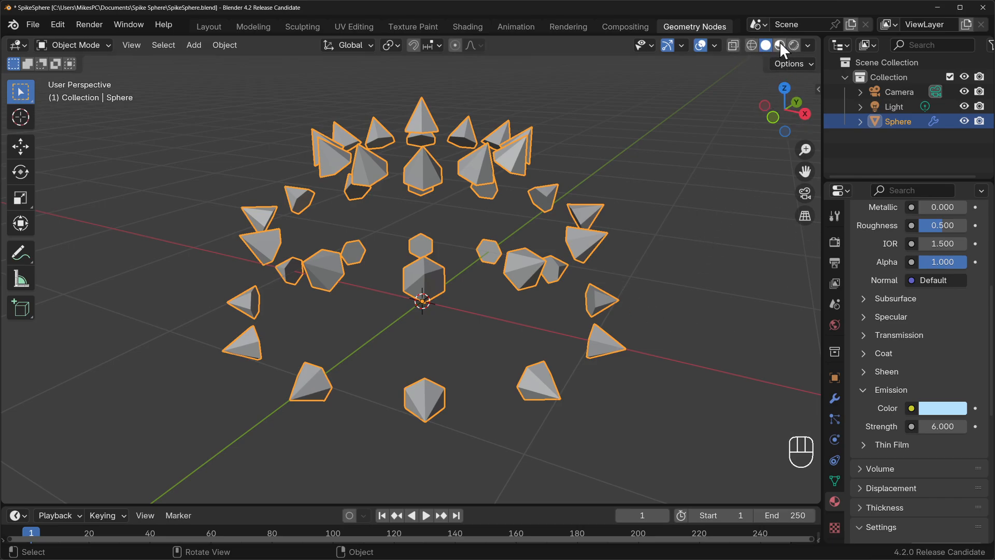
Step: Switch the viewport to Rendered shading and choose a Compositor preview option
{"action": "left_click", "coordinate": [792, 45]}
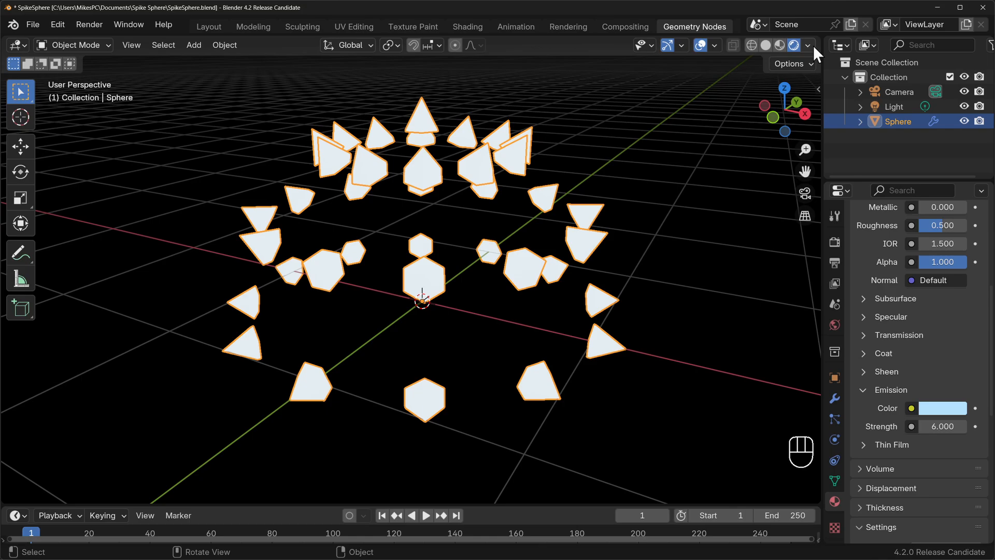
{"action": "left_click", "coordinate": [808, 46]}
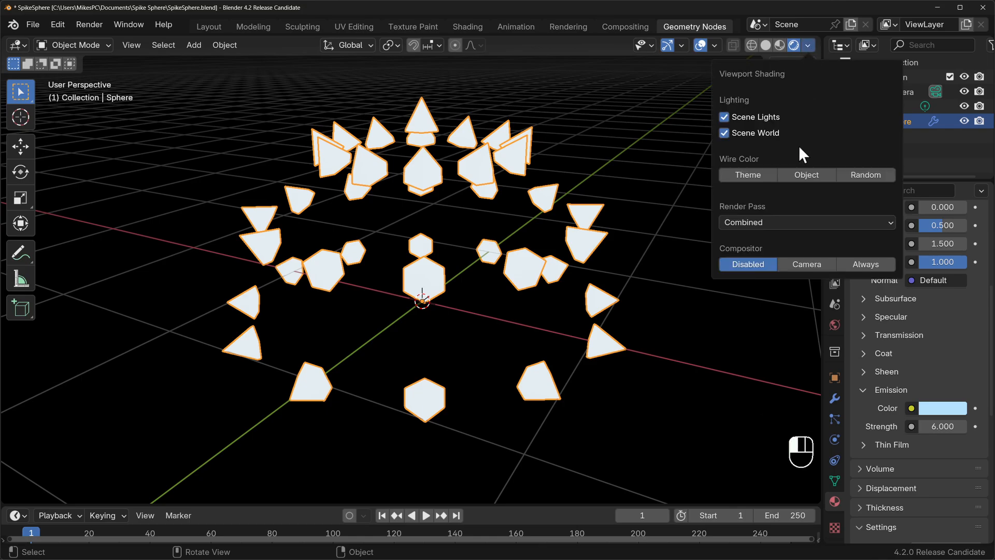
{"action": "mouse_move", "coordinate": [802, 242]}
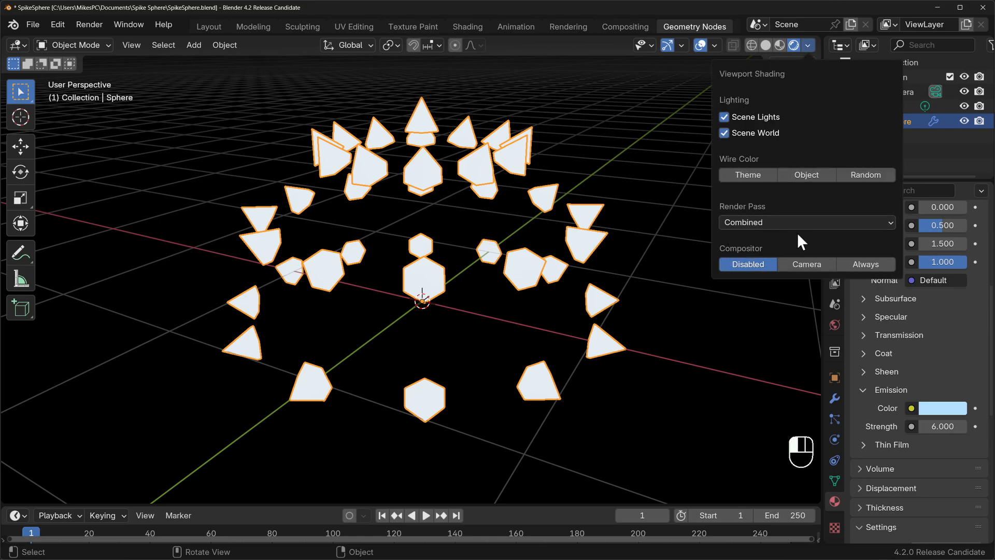
{"action": "mouse_move", "coordinate": [806, 264]}
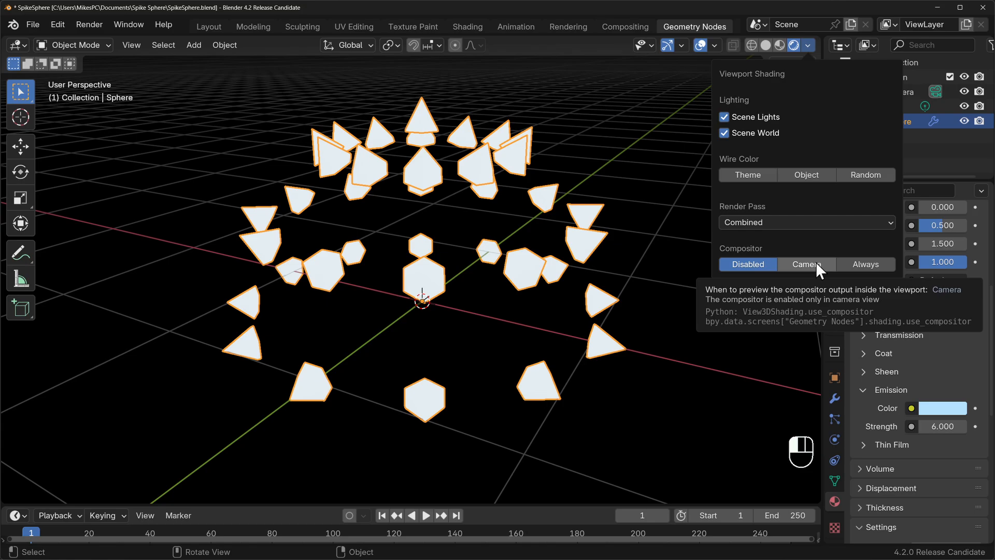
{"action": "left_click", "coordinate": [865, 264]}
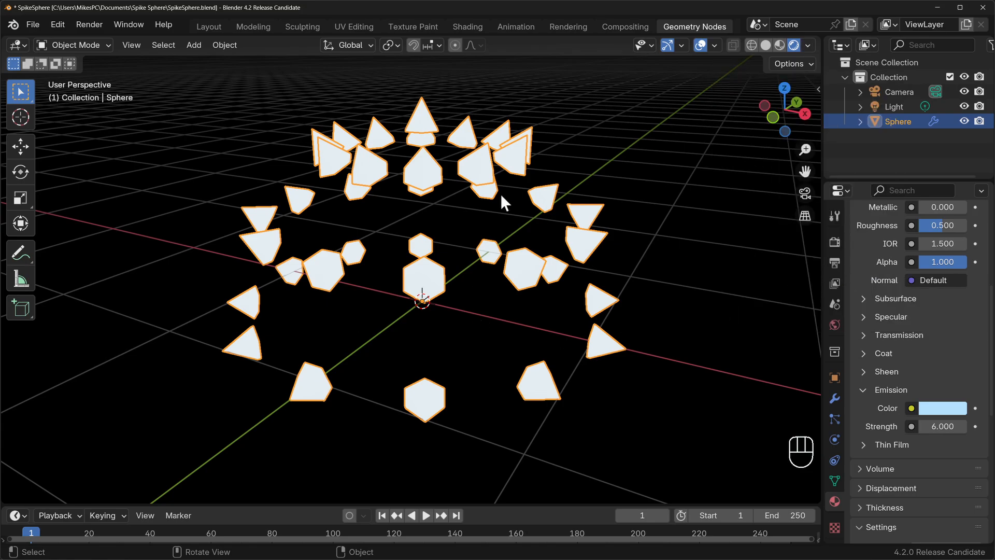
{"action": "mouse_move", "coordinate": [719, 163]}
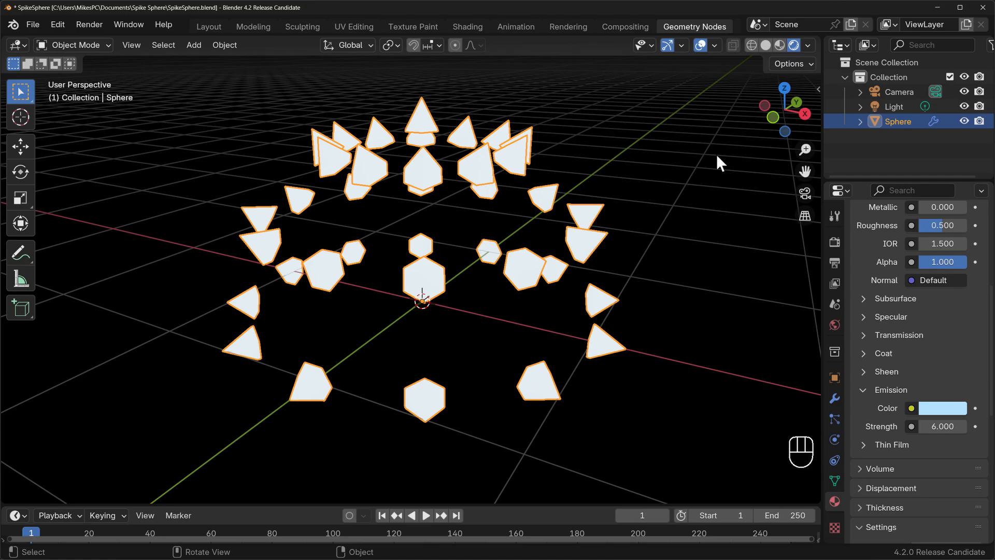
Step: Open the Compositing workspace with its side 3D viewport in Rendered shading
{"action": "left_click", "coordinate": [625, 26]}
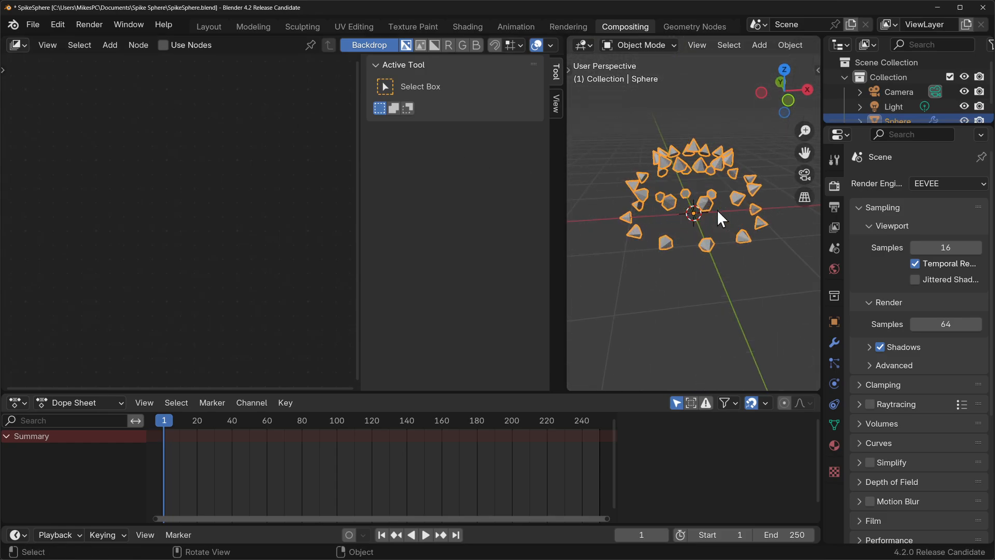
{"action": "key", "text": "z"}
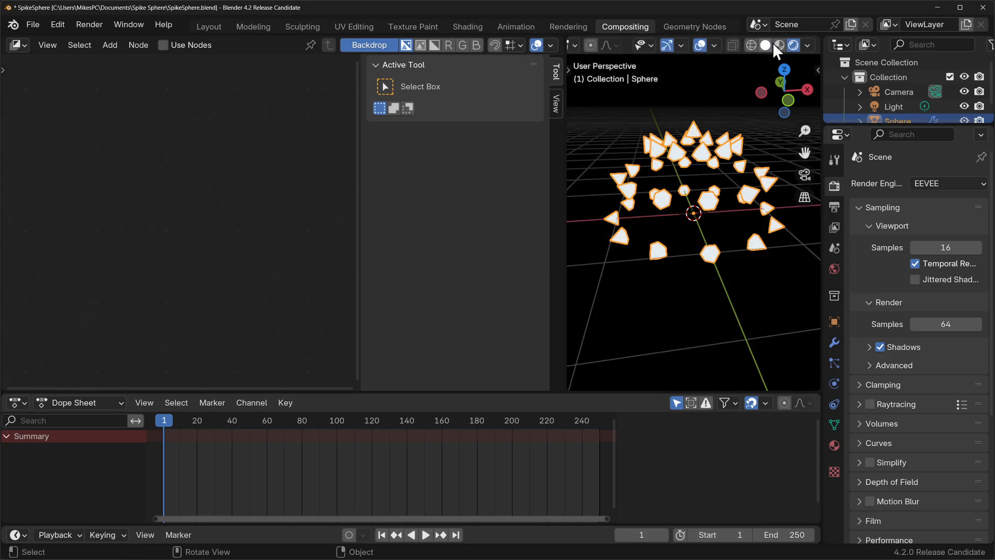
{"action": "left_click", "coordinate": [808, 45]}
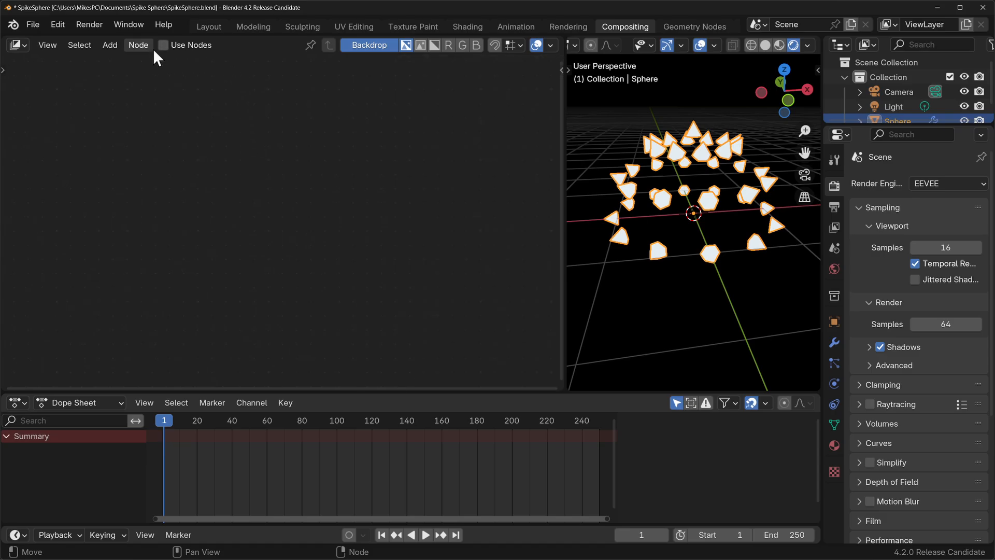
Step: Enable Use Nodes and move the Composite node further right of Render Layers
{"action": "left_click", "coordinate": [164, 45]}
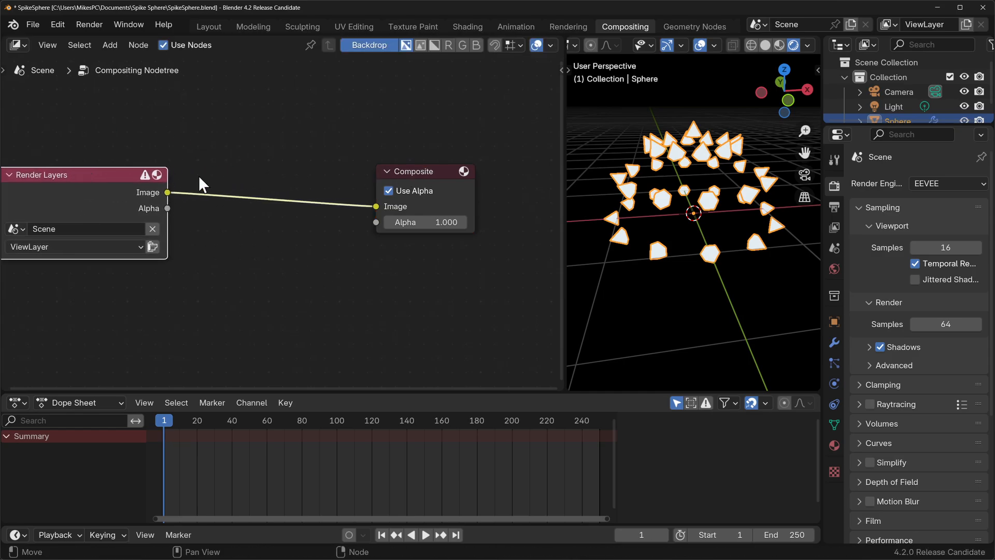
{"action": "left_click_drag", "start_coordinate": [412, 171], "coordinate": [487, 174]}
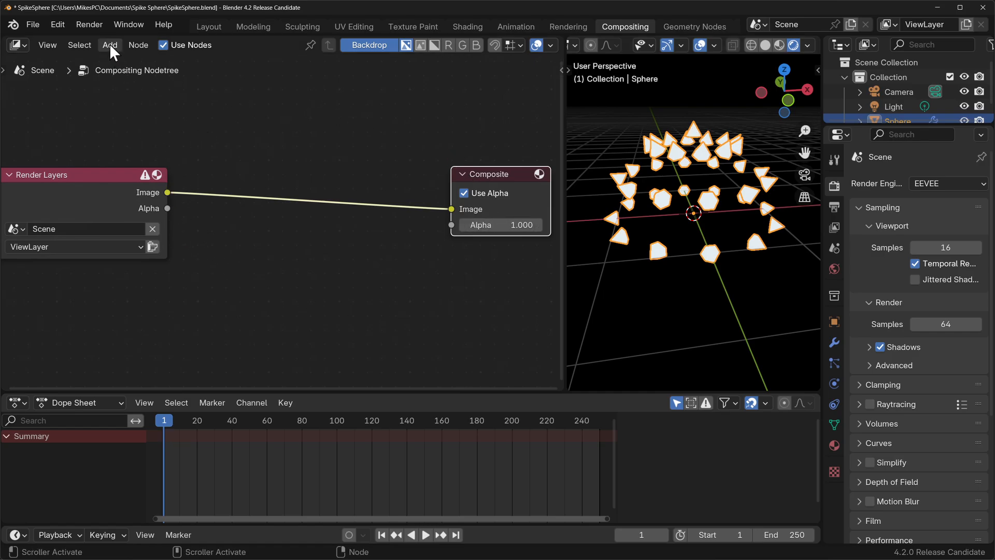
Step: Insert a Glare filter node on the Render Layers to Composite link
{"action": "left_click", "coordinate": [110, 45]}
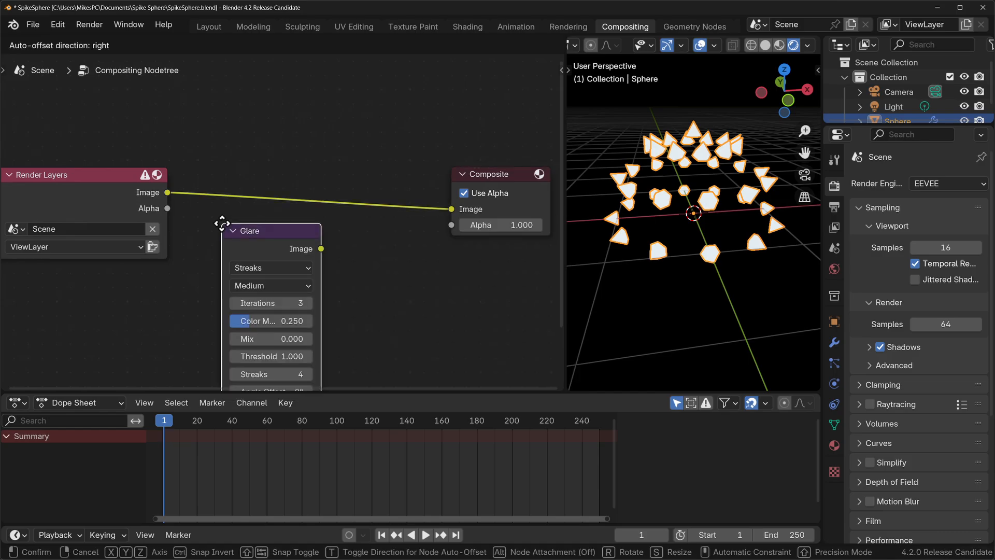
{"action": "left_click_drag", "start_coordinate": [249, 230], "coordinate": [285, 151]}
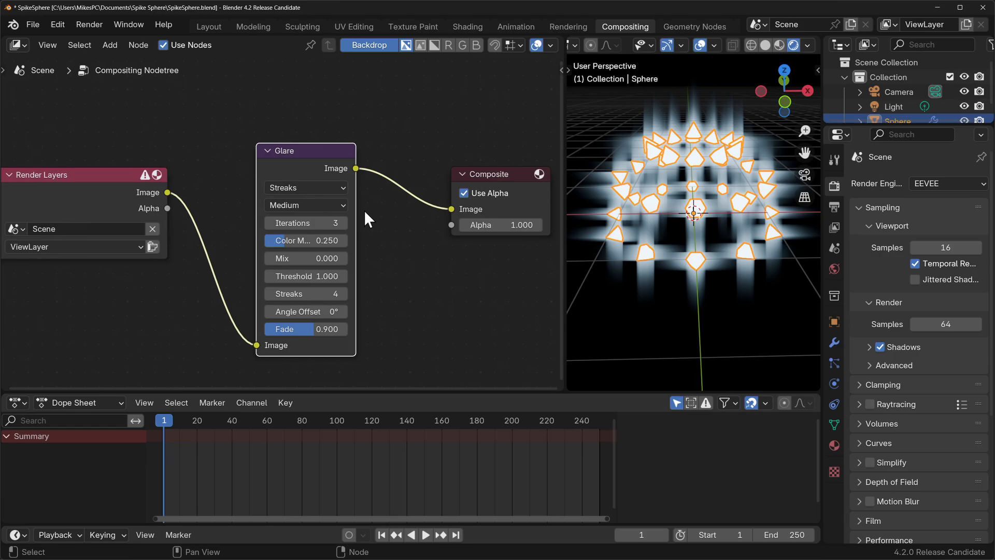
{"action": "left_click", "coordinate": [305, 187]}
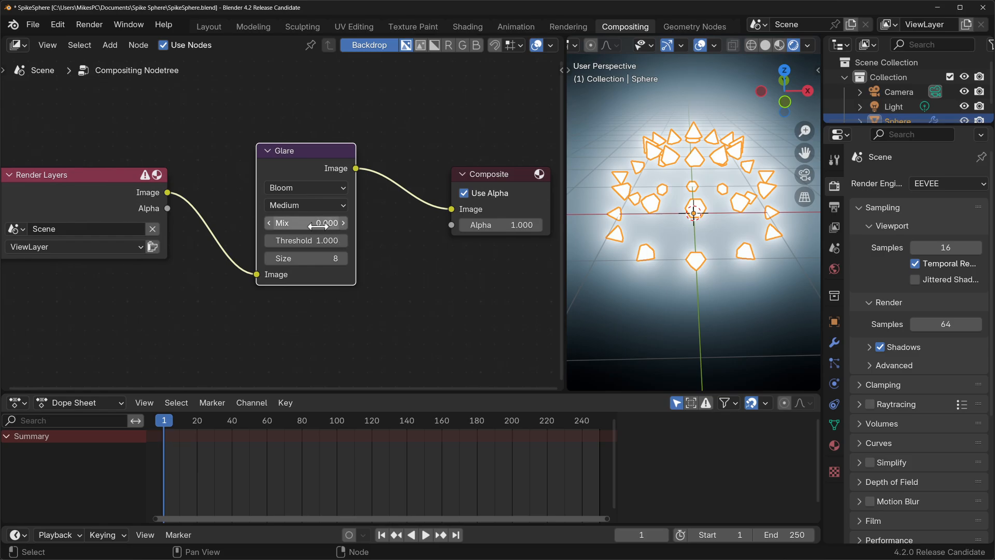
Step: Lower the Bloom glare's Mix value to about -0.92
{"action": "left_click_drag", "start_coordinate": [324, 223], "coordinate": [311, 223]}
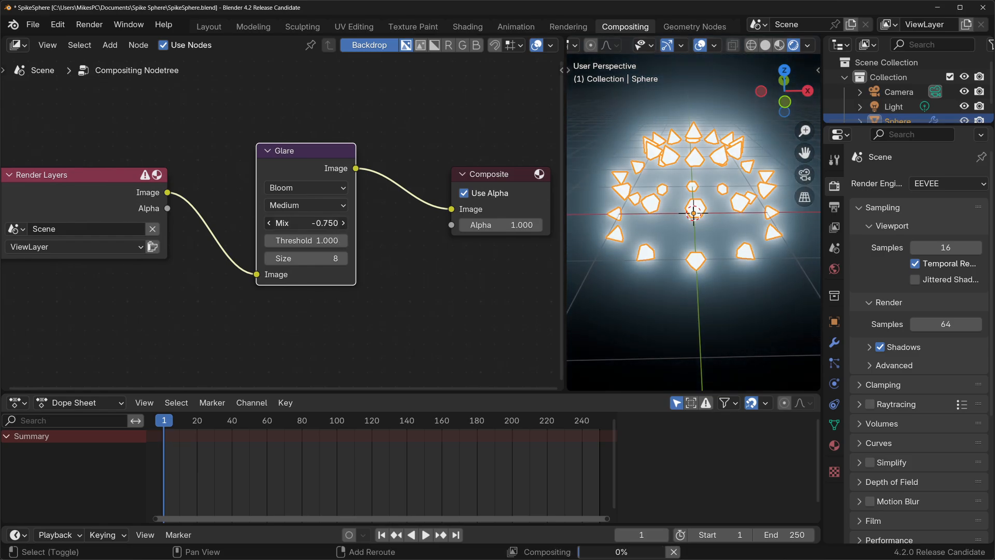
{"action": "left_click_drag", "start_coordinate": [324, 223], "coordinate": [311, 223]}
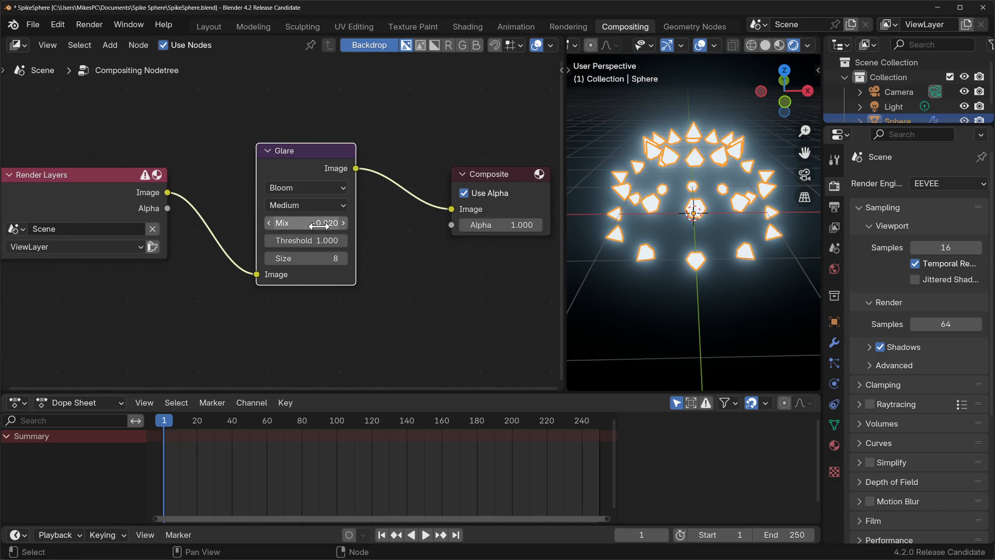
{"action": "mouse_move", "coordinate": [305, 223]}
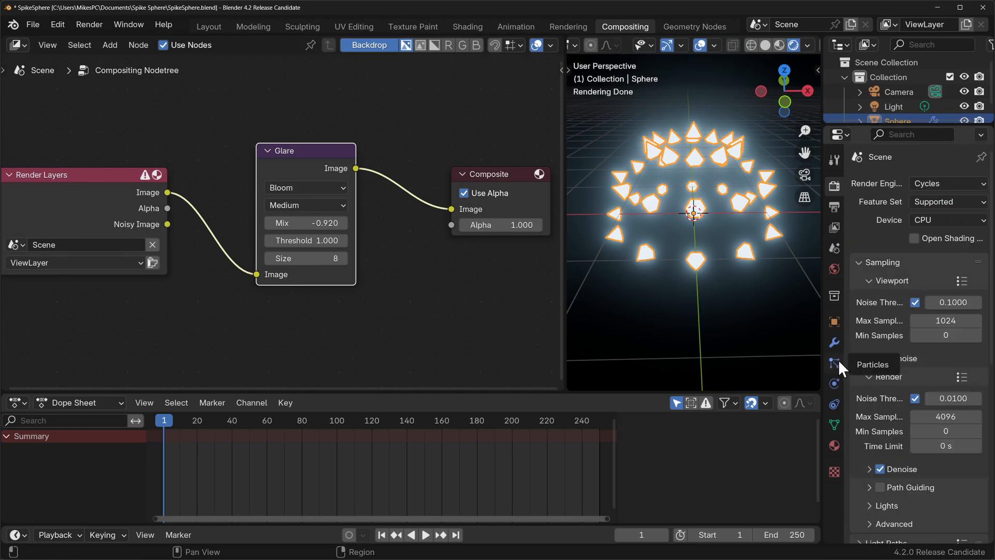
{"action": "mouse_move", "coordinate": [833, 362]}
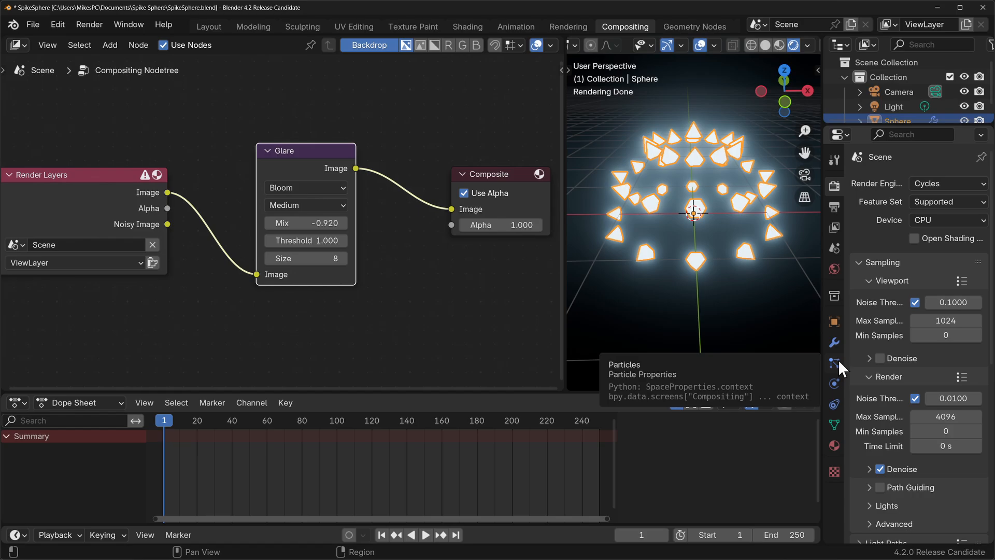
{"action": "mouse_move", "coordinate": [834, 367]}
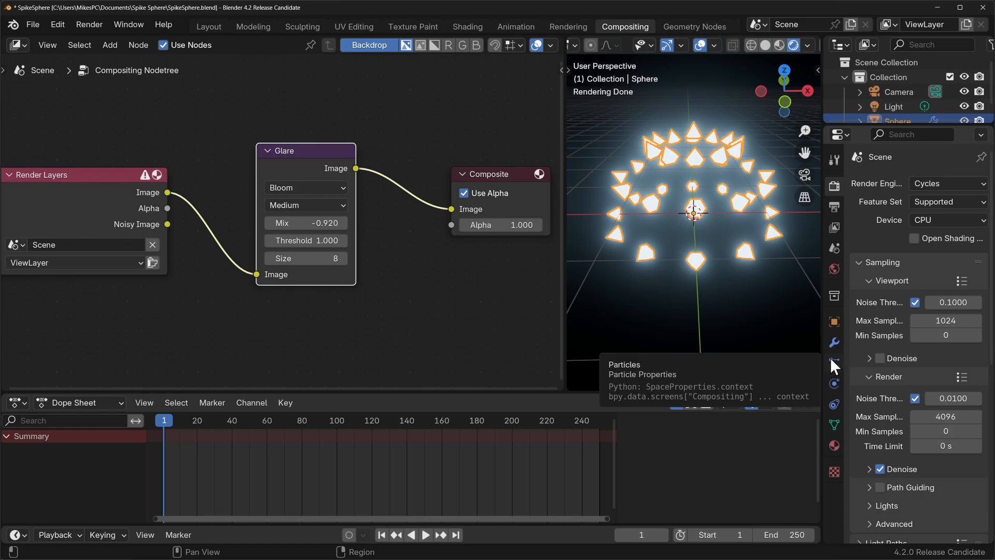